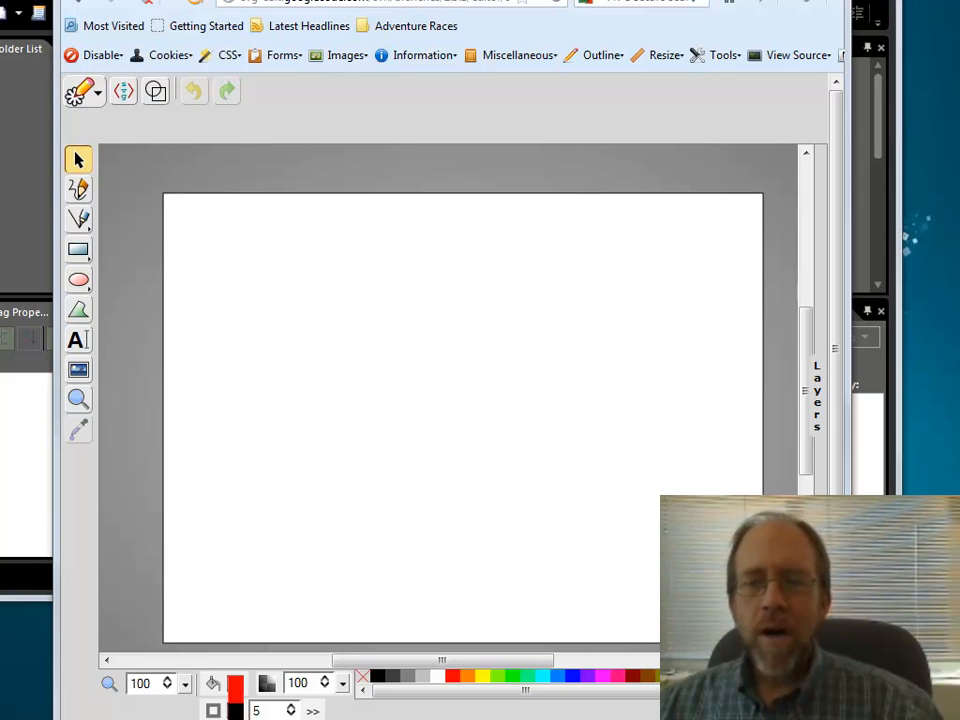
mouse_move(218, 424)
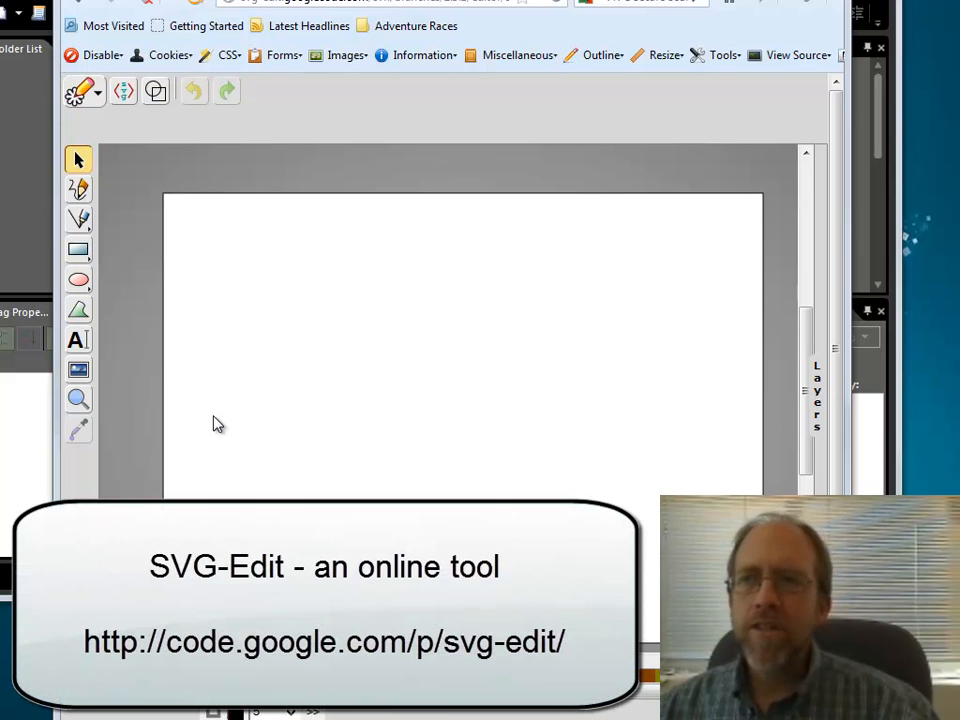
mouse_move(380, 436)
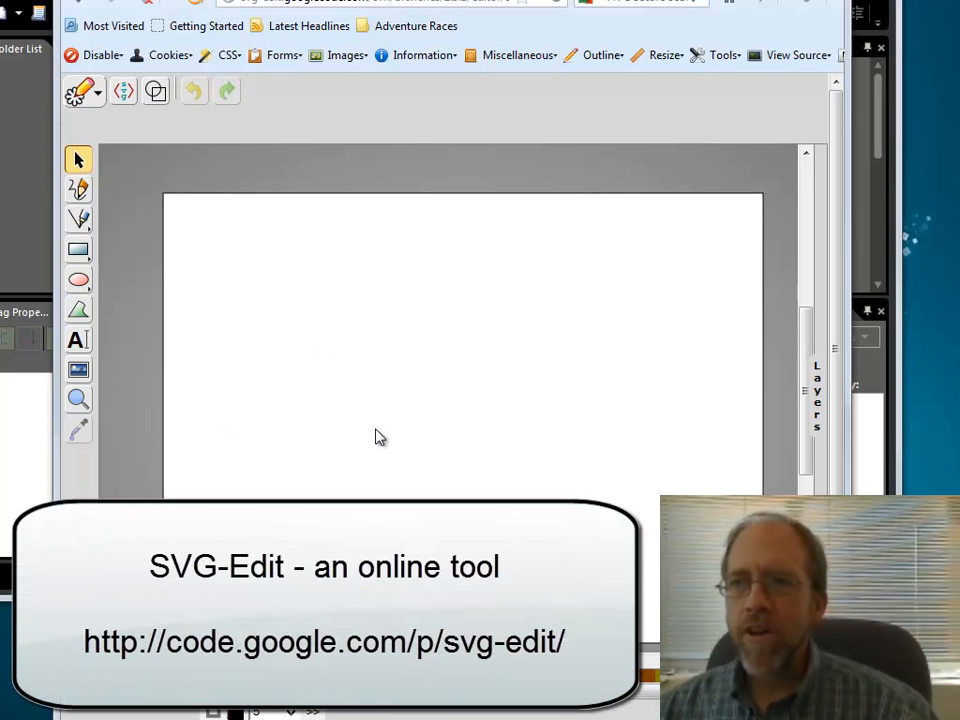
mouse_move(372, 436)
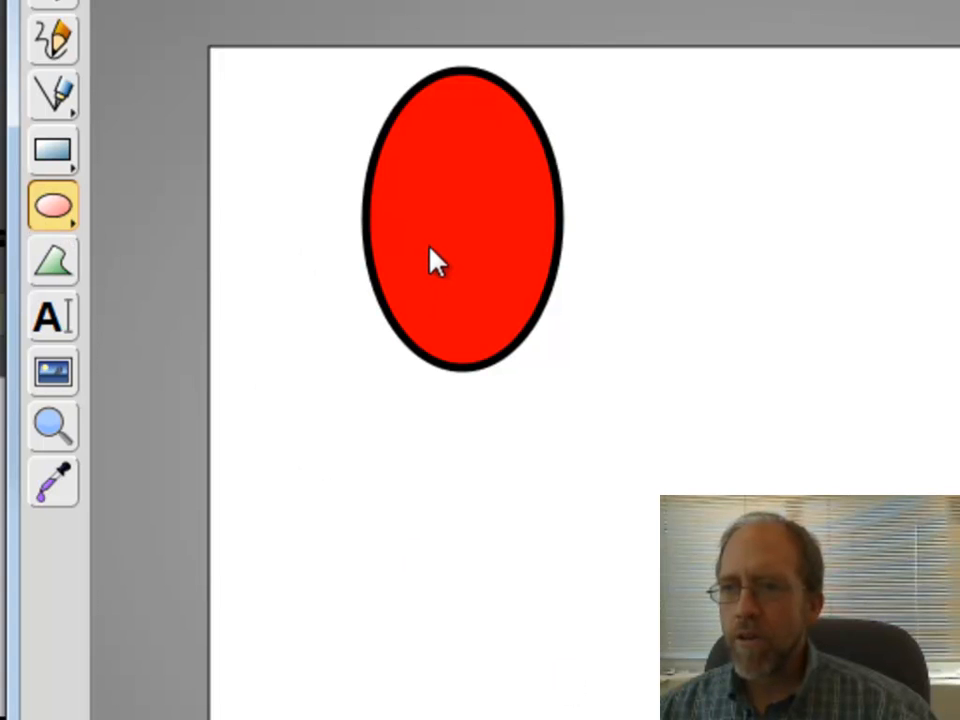
- Draw a small white inner oval inside the red eye ellipse
drag(410, 210, 456, 270)
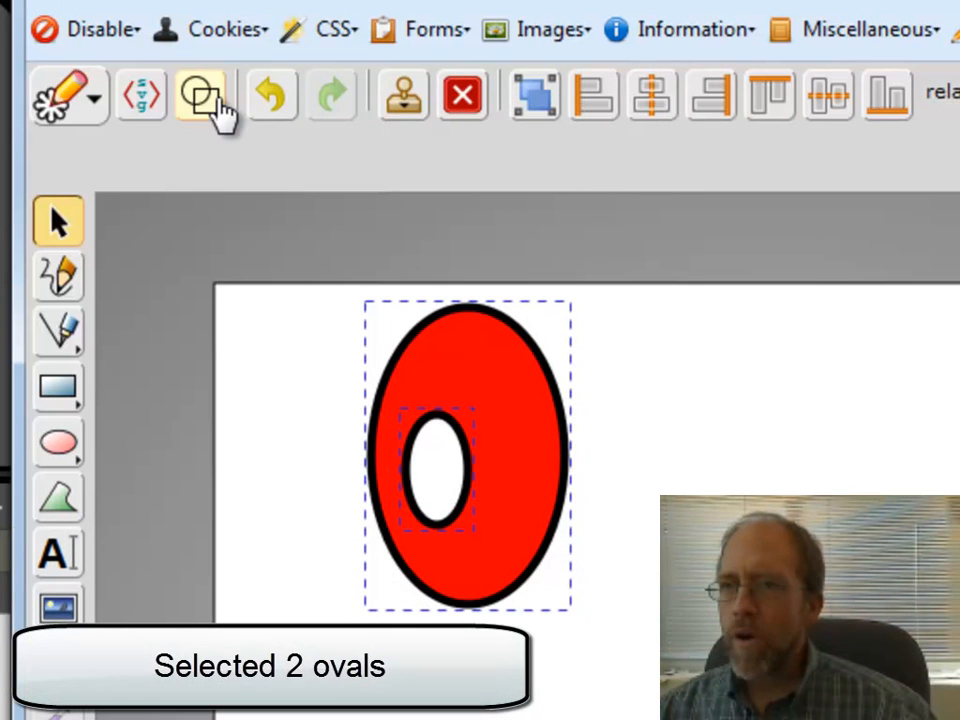
- Group the two eye ovals into one eye and clone it to make a pair
click(200, 96)
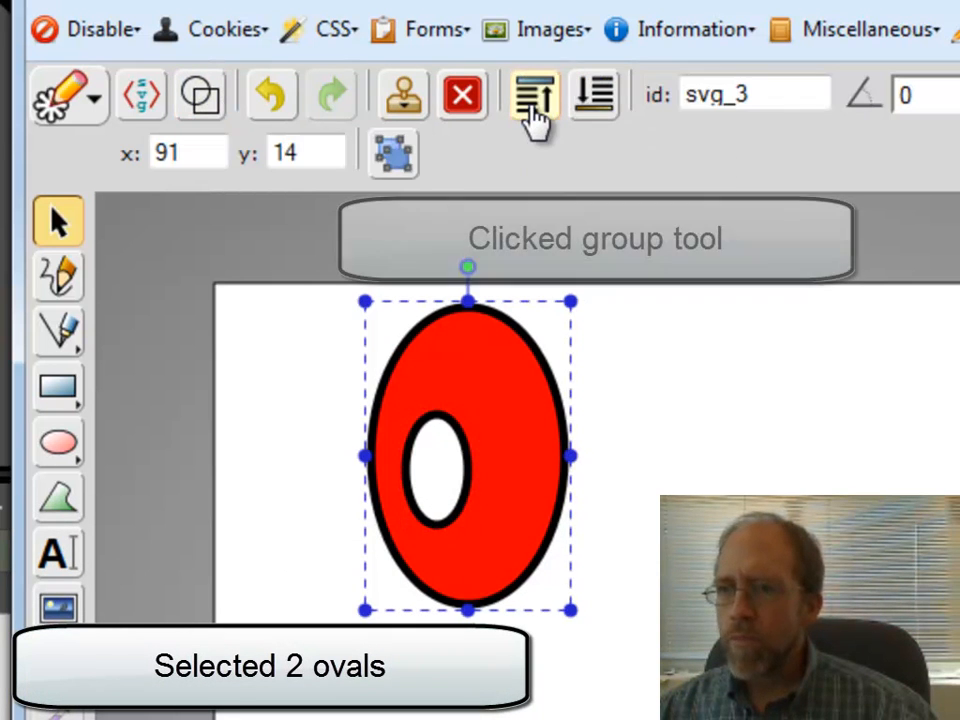
click(532, 96)
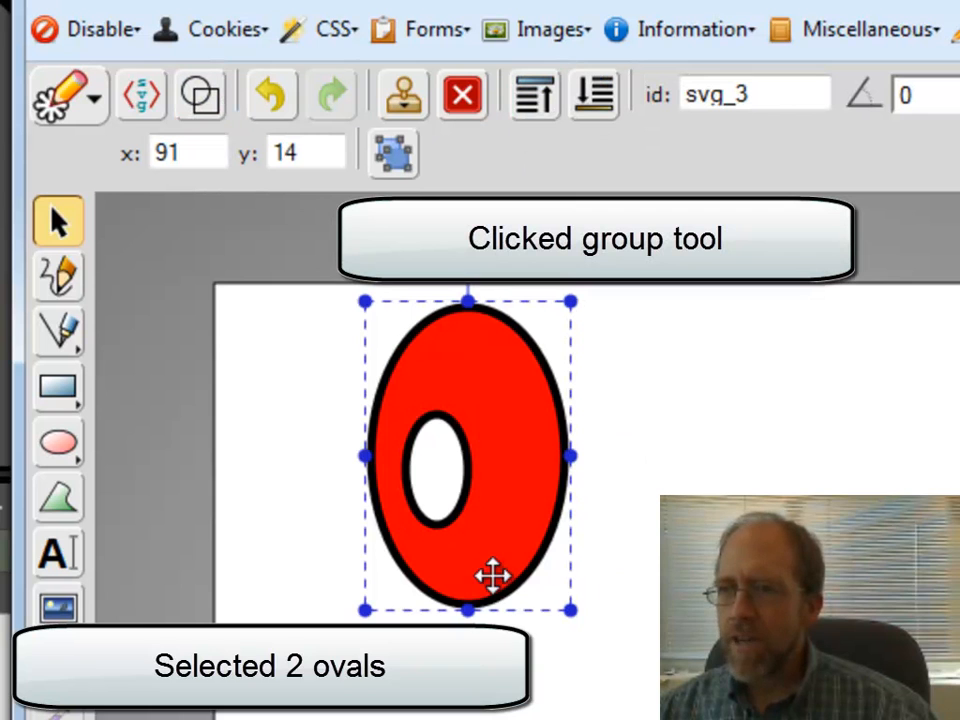
click(400, 96)
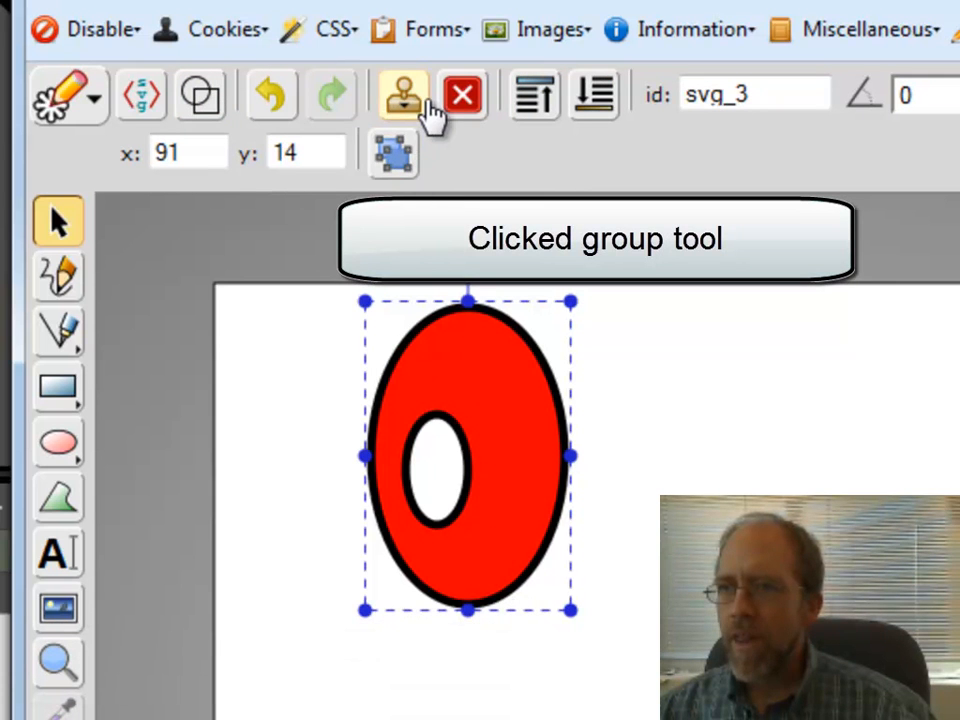
click(400, 96)
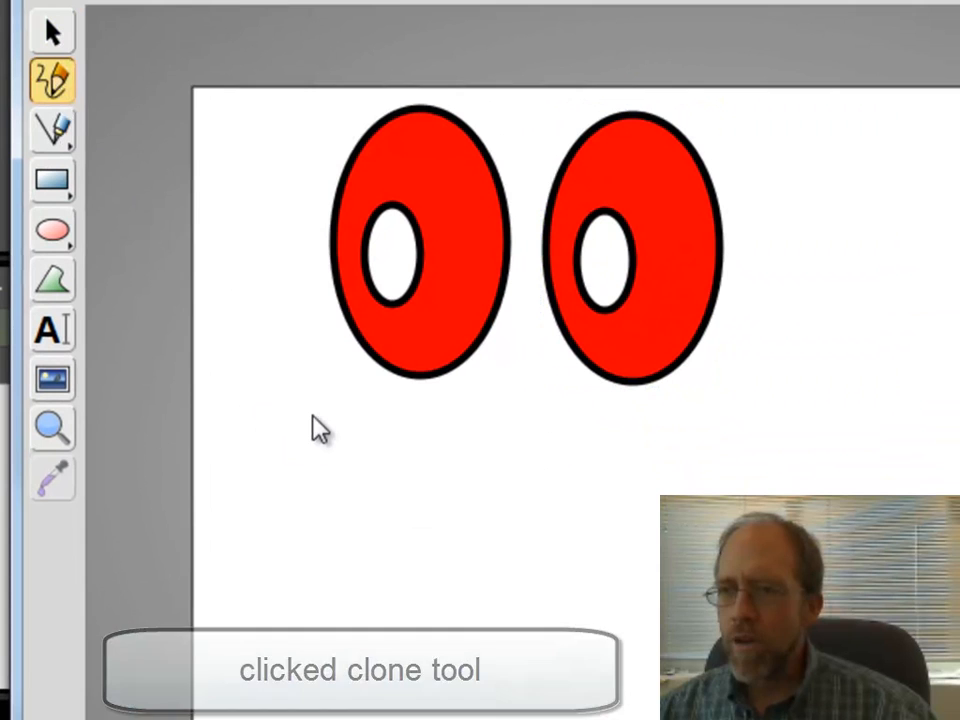
- Draw a curved freehand line under the eyes as the smiling mouth
drag(290, 410, 440, 544)
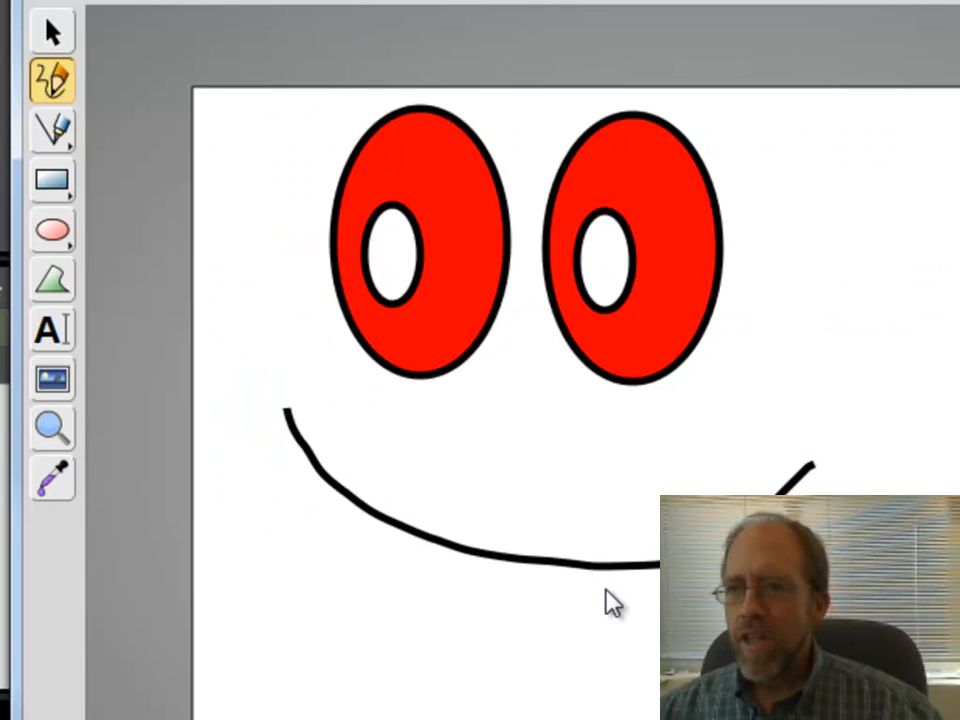
mouse_move(580, 404)
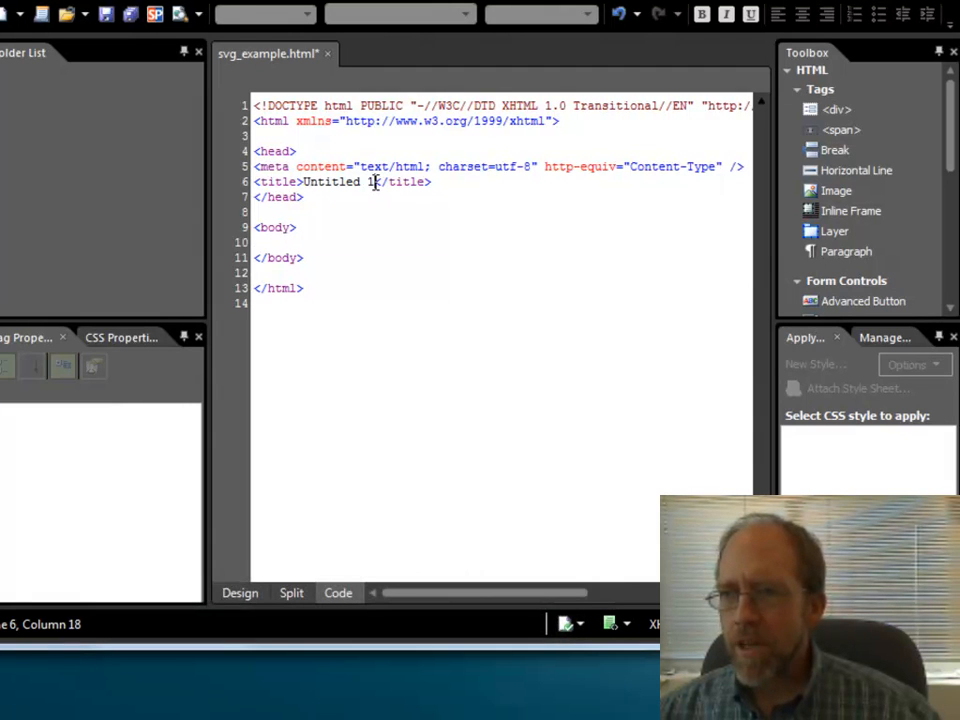
- Replace the 'Untitled 1' page title with 'Funny Face' in Code view
double_click(330, 180)
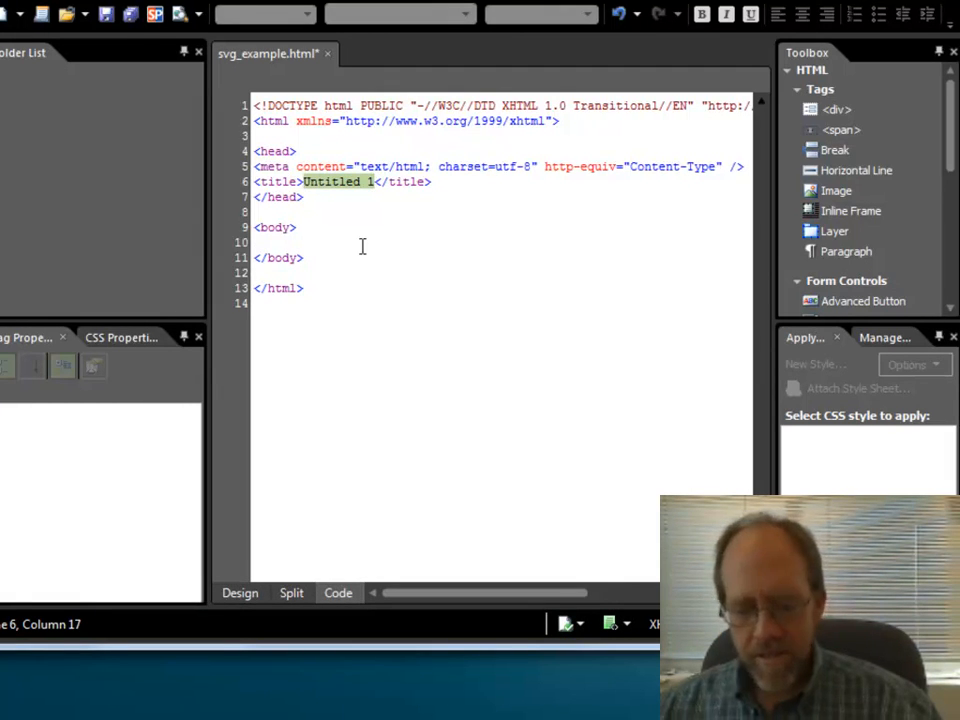
text(Funny Face)
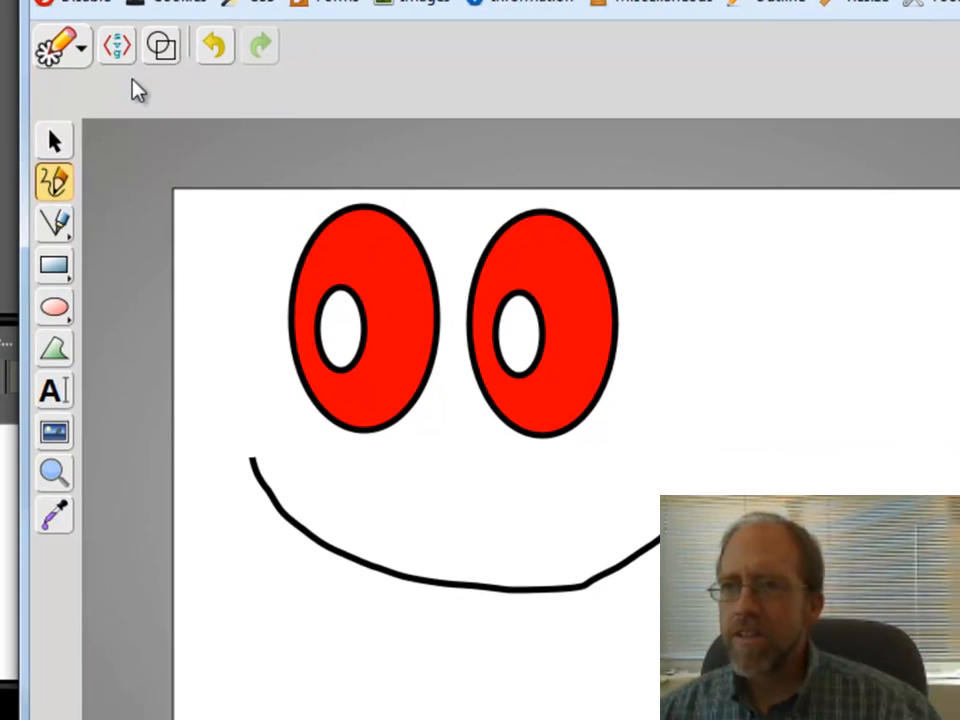
- Show the face drawing's SVG source in the source editor for copying
click(116, 46)
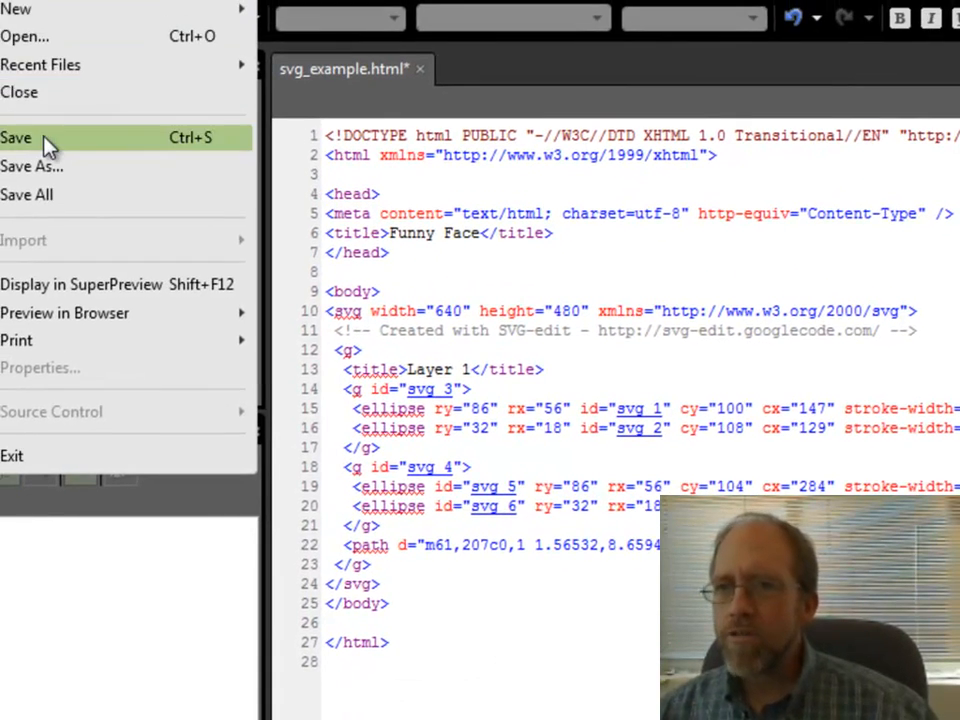
- Save svg_example.html with the pasted SVG face markup in its body
click(16, 136)
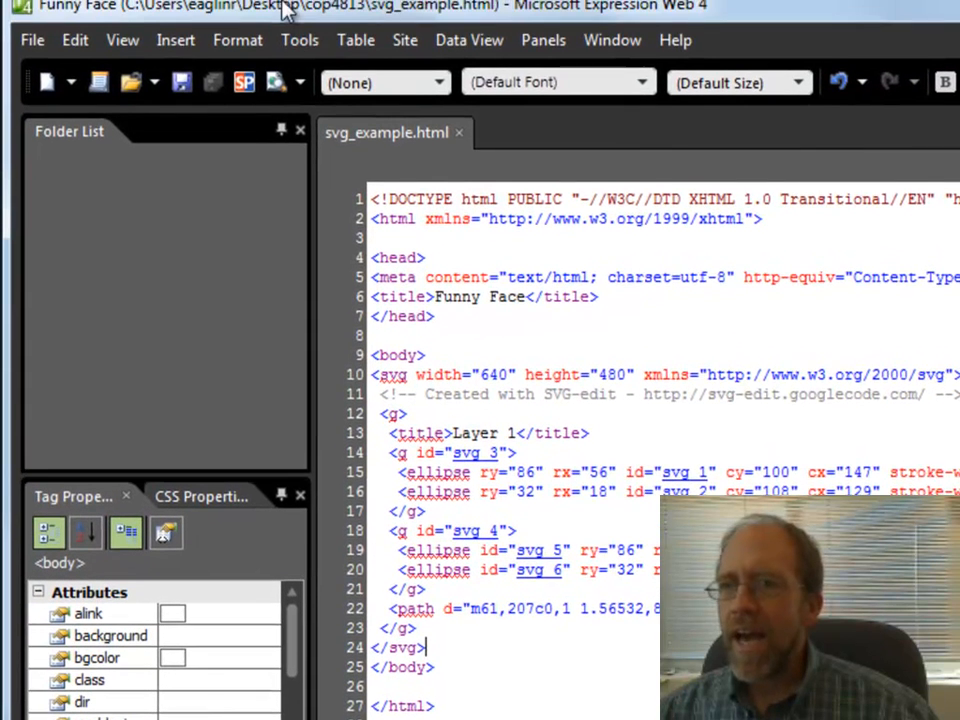
click(32, 40)
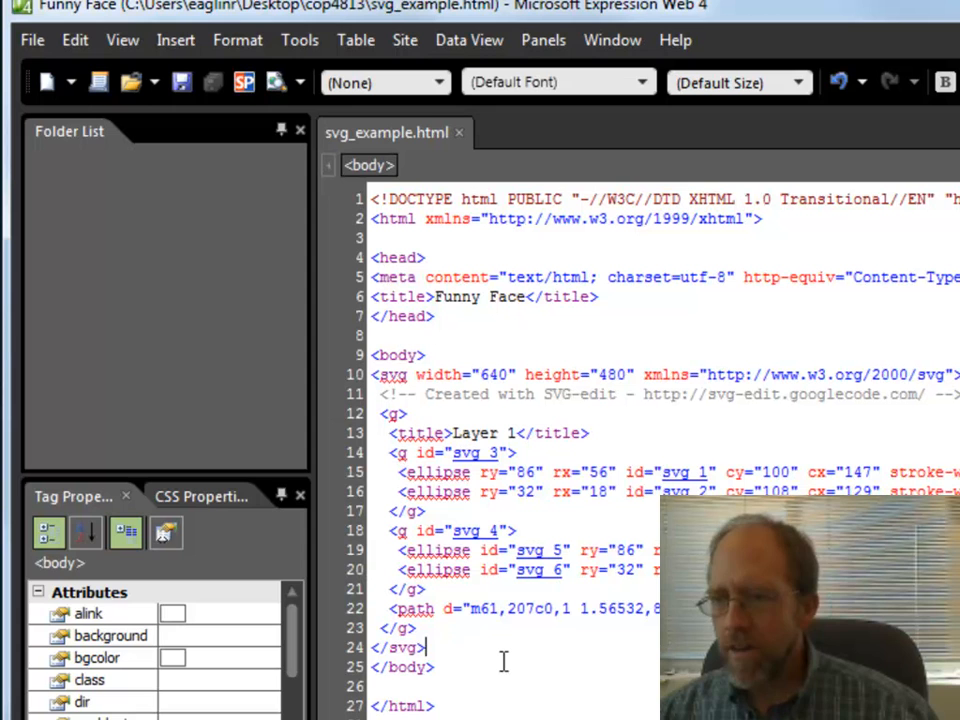
- Add the caption 'This is my funny face' and preview the page in Internet Explorer 9.0
text(This is)
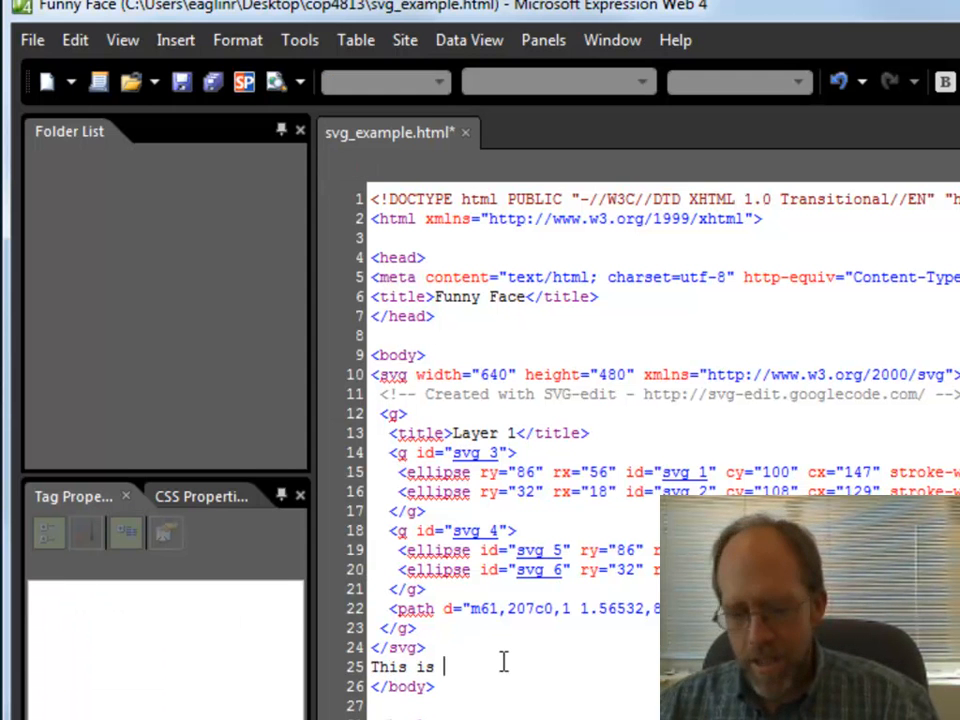
text(my funny fa)
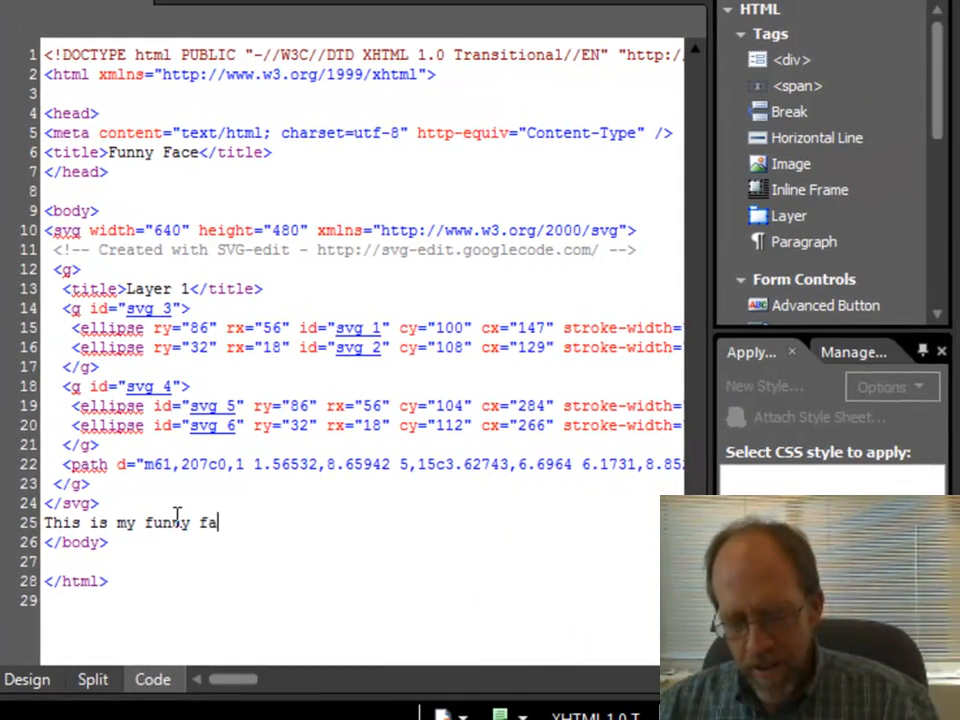
text(ce)
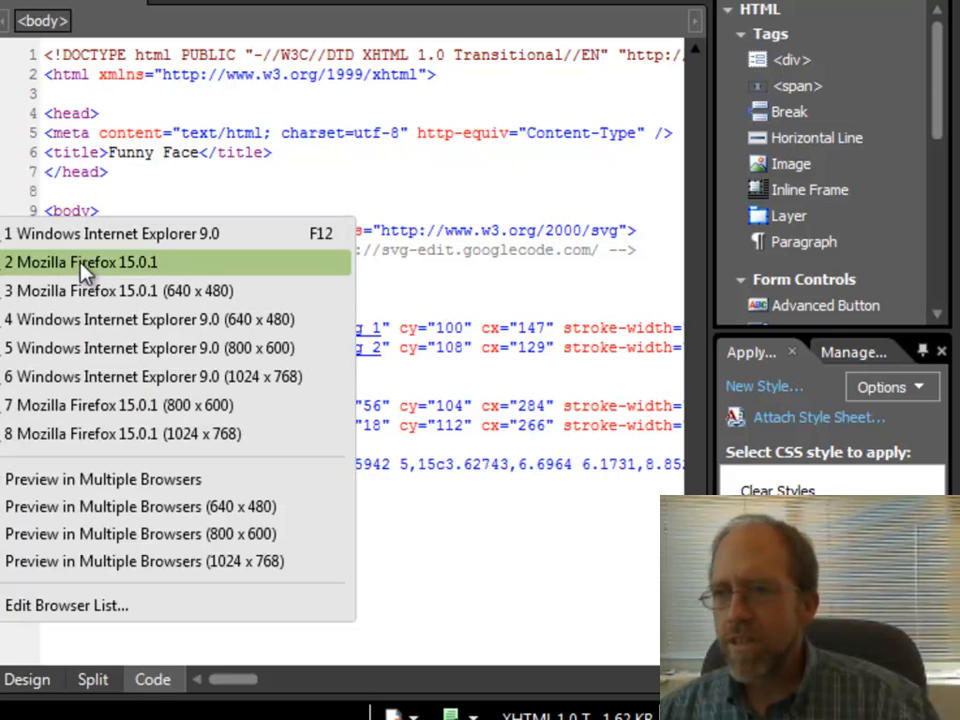
click(82, 260)
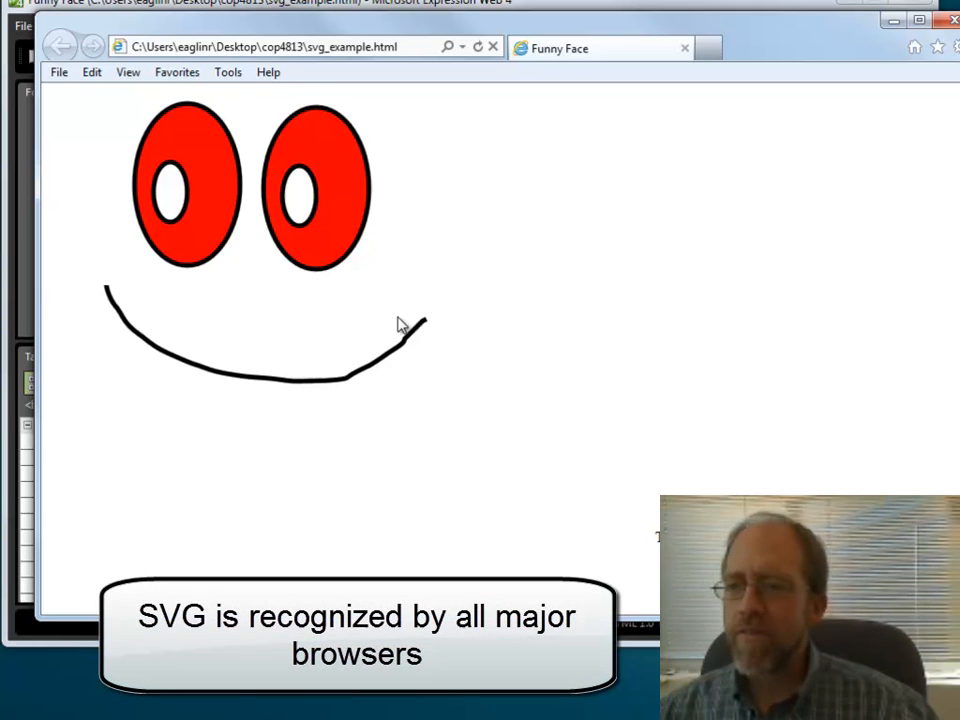
mouse_move(464, 366)
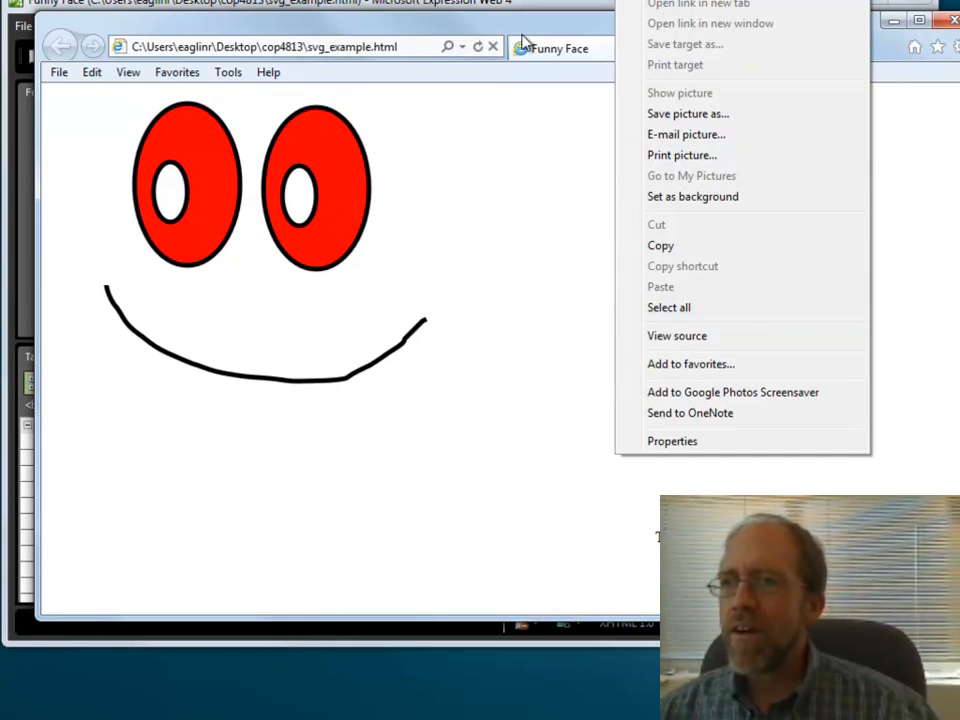
- Show the rendered page's source code in Internet Explorer
click(676, 336)
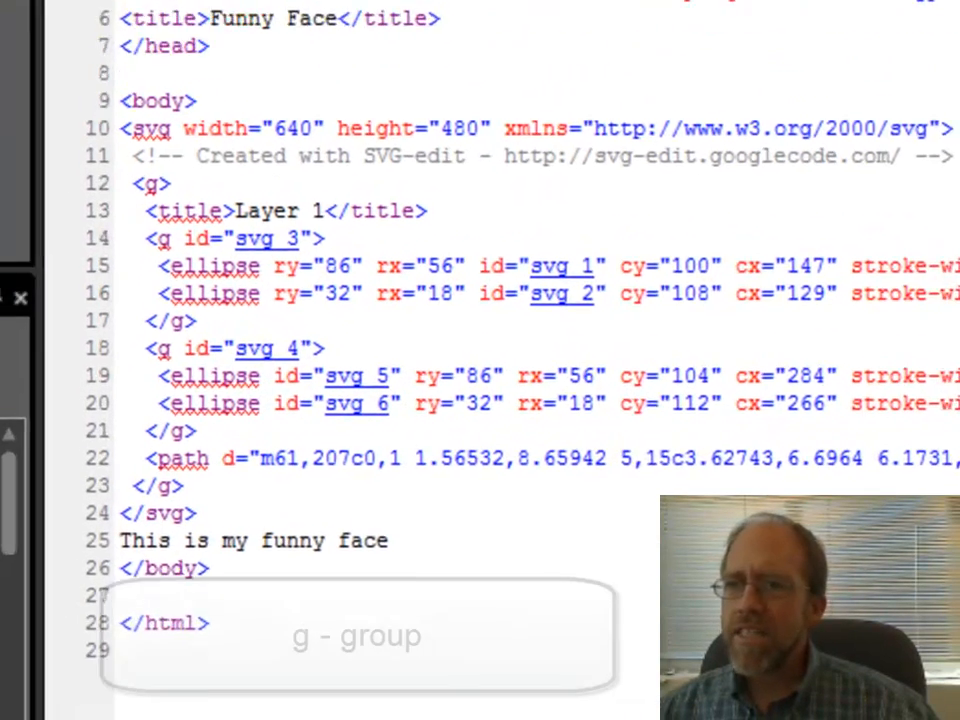